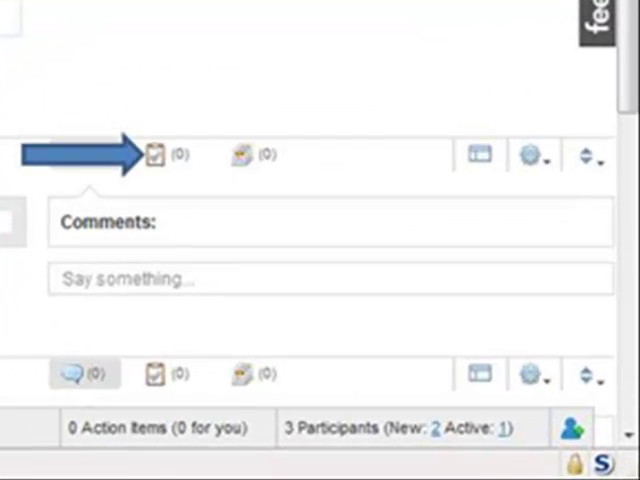
Open the block's action items and start a new action item form.
click(160, 154)
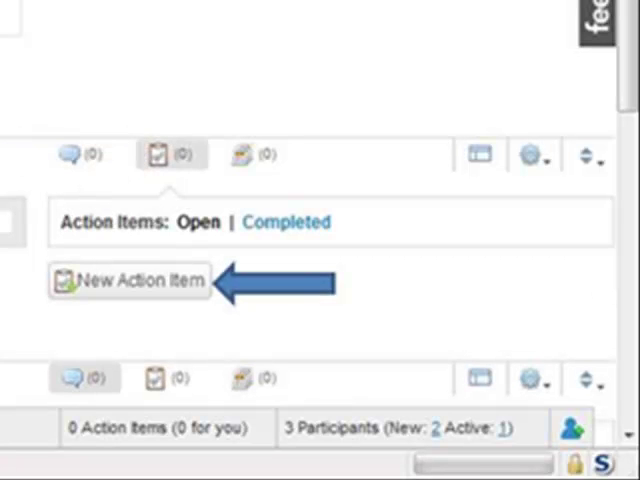
click(132, 280)
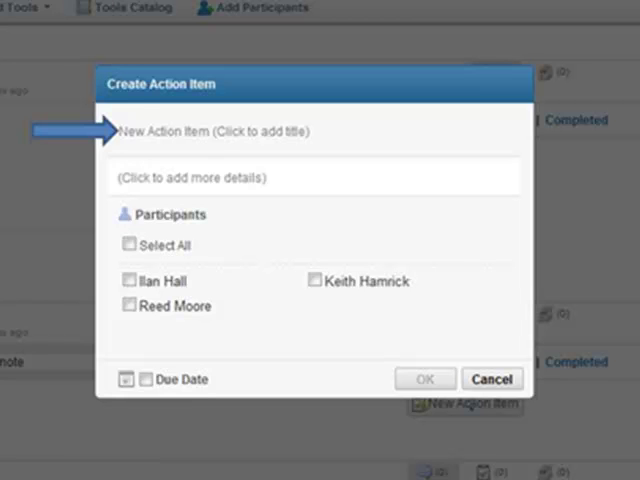
Create 'Draft Sales Ideas' assigned to Reed Moore, due Dec 30, 2009, and confirm.
text(Draft Sales Ideas)
text(Create a list of various possibilities to increase sales.)
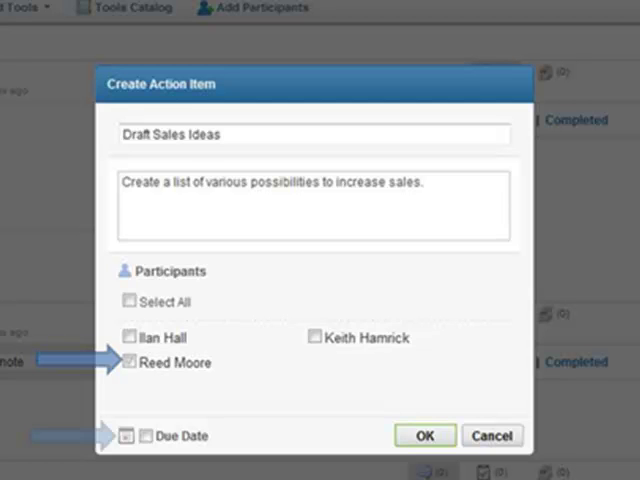
click(128, 436)
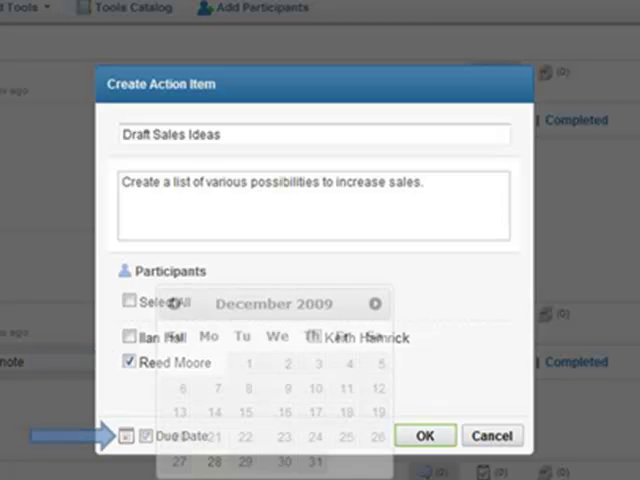
click(284, 434)
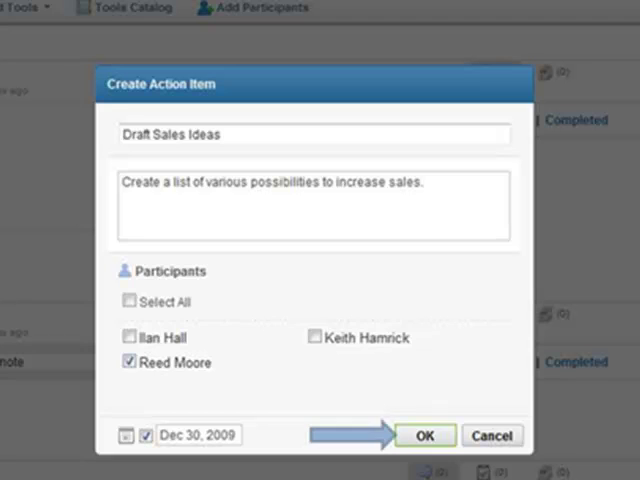
click(424, 436)
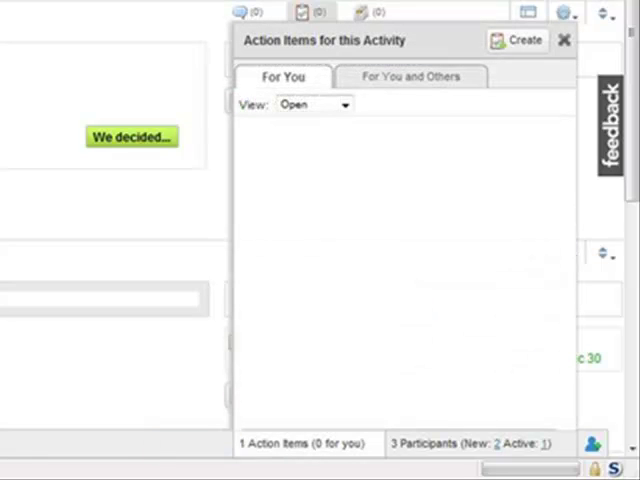
Close the Action Items for this Activity panel to return to the activity page.
click(412, 76)
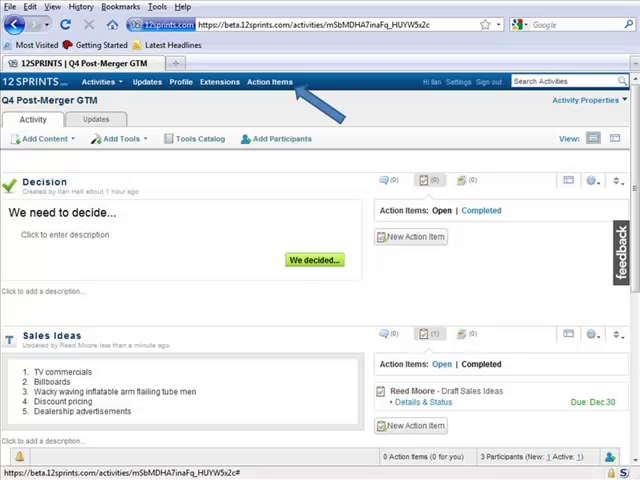
Go to the full Action Items page listing open items by due date.
click(268, 82)
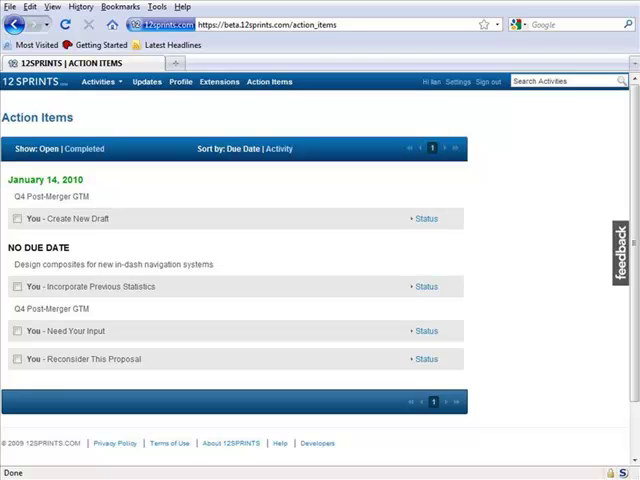